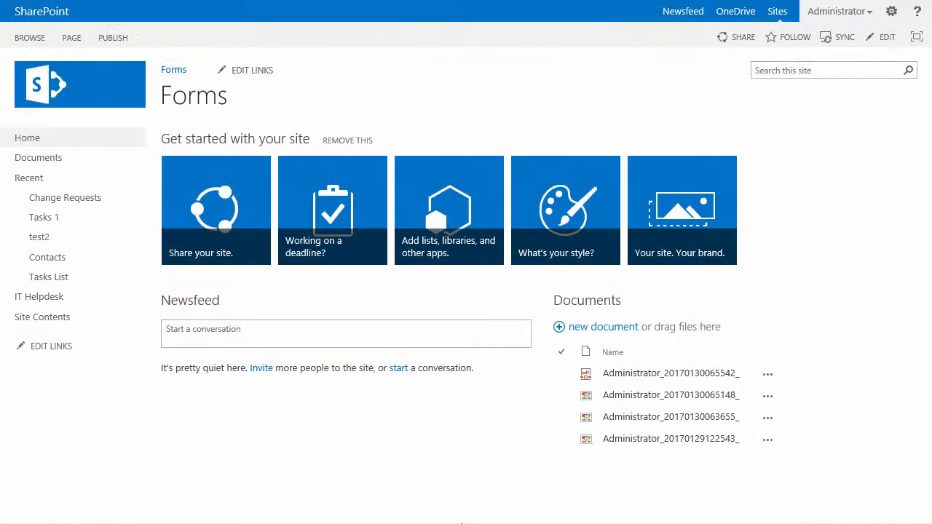
{"action": "mouse_move", "coordinate": [39, 296]}
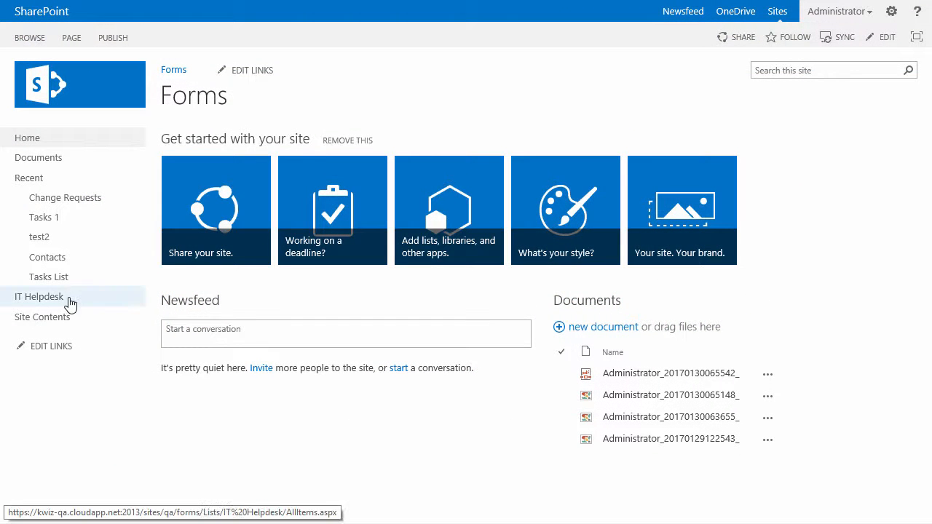
Go to the IT Helpdesk list from the Forms site's left navigation.
{"action": "left_click", "coordinate": [38, 297]}
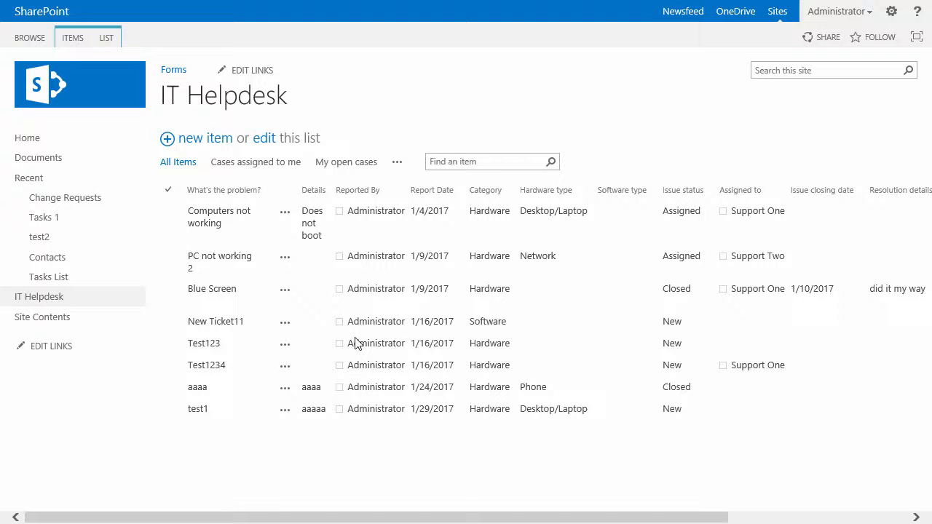
Open the Item custom actions page under KWizCom Actions Settings.
{"action": "left_click", "coordinate": [212, 288]}
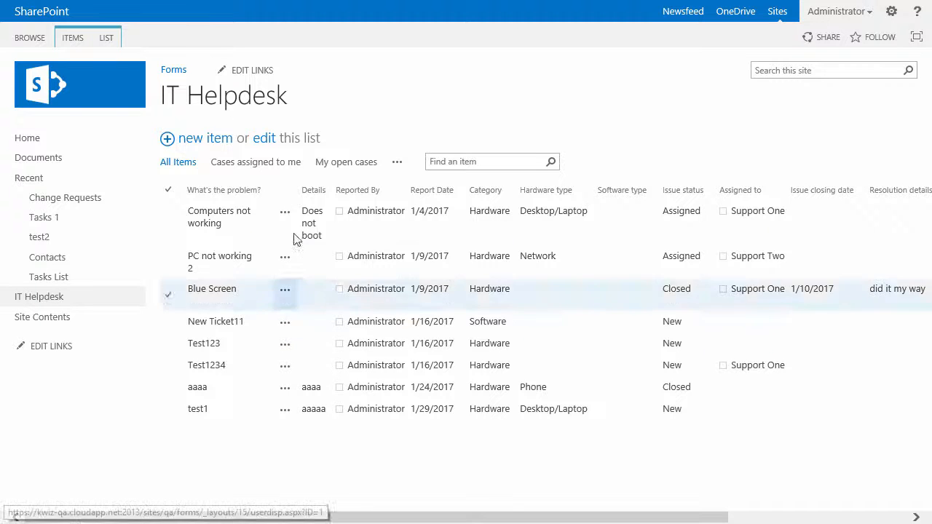
{"action": "left_click", "coordinate": [106, 37]}
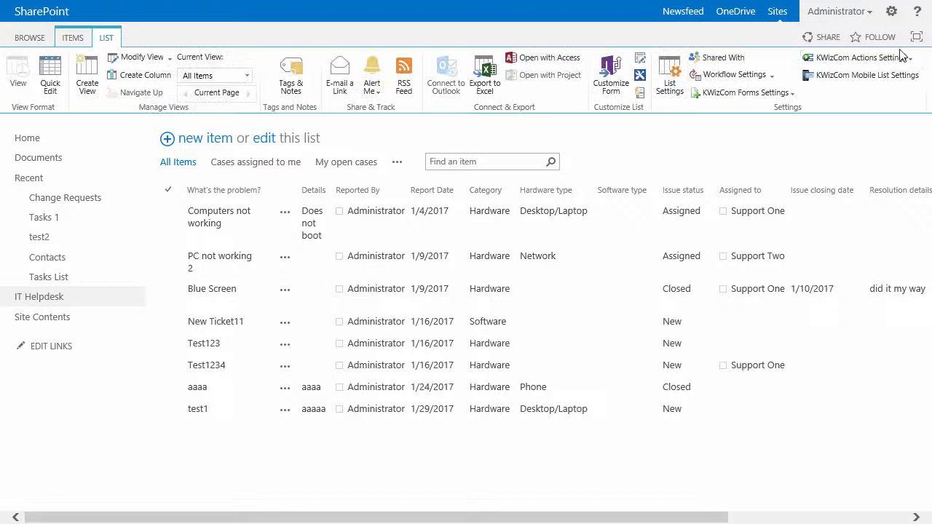
{"action": "left_click", "coordinate": [859, 57]}
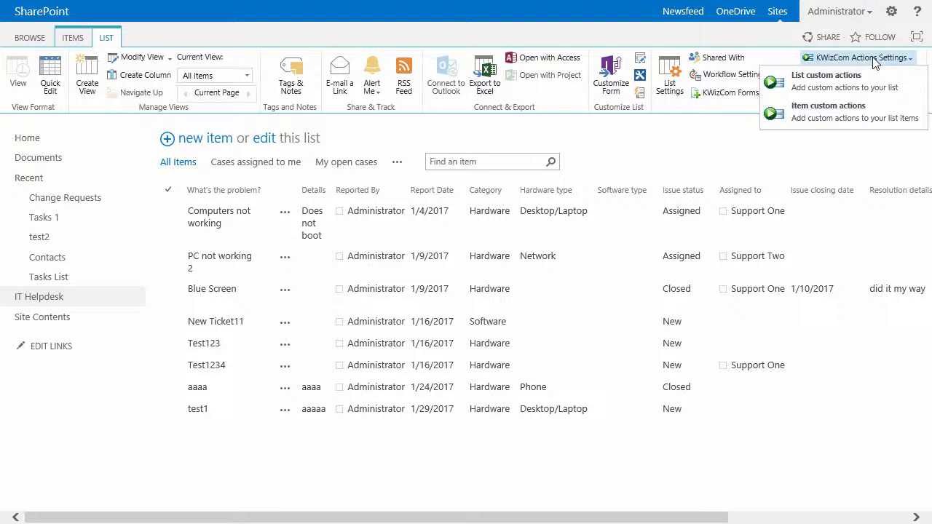
{"action": "left_click", "coordinate": [828, 106]}
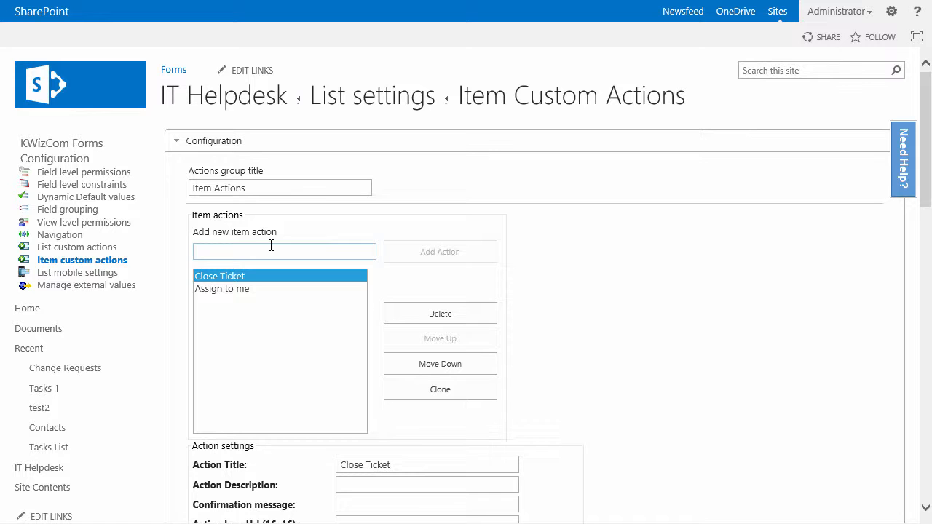
Create a new item action titled 'Edit Ticket'.
{"action": "type", "text": "Edi"}
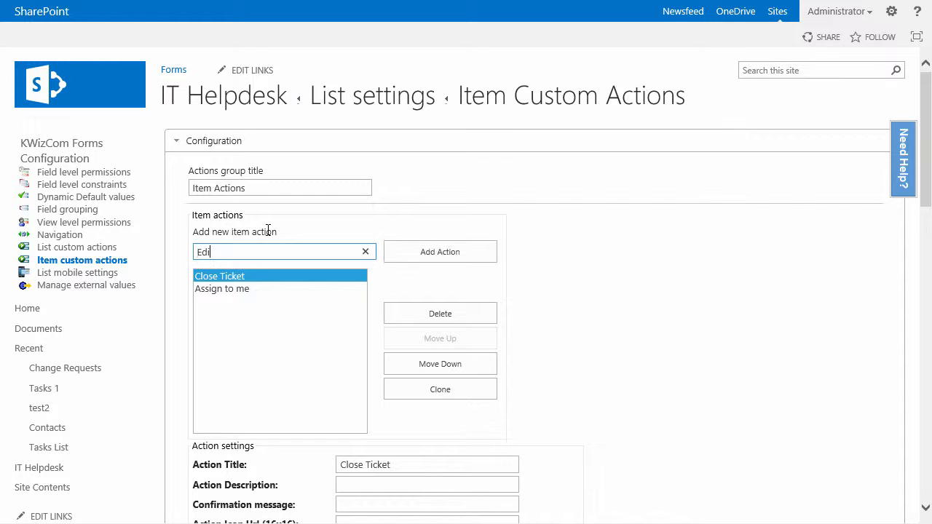
{"action": "type", "text": "t Ticket"}
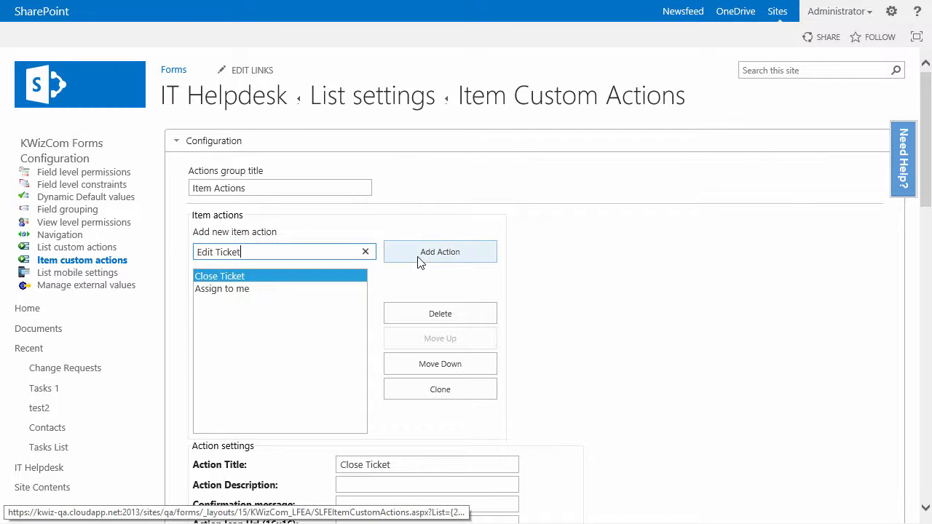
{"action": "left_click", "coordinate": [440, 252]}
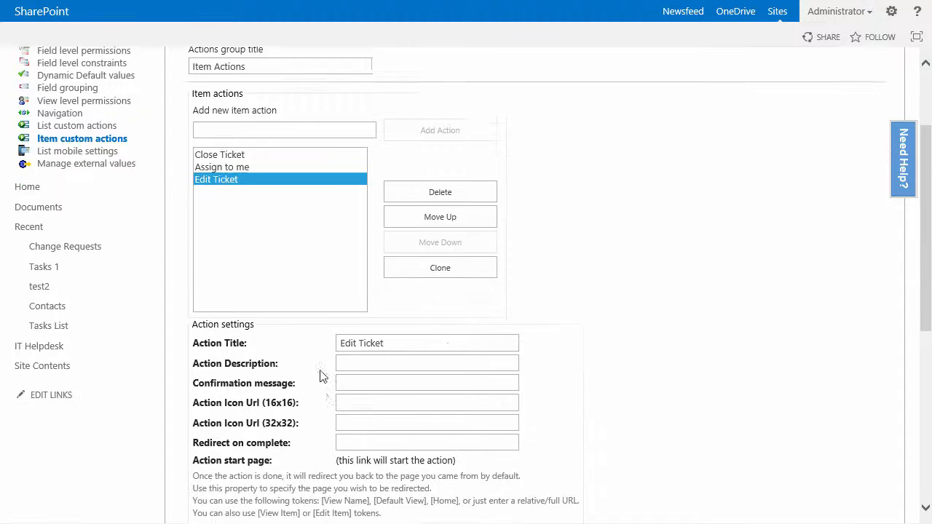
Enable 'Use this action as the default Edit Item form' for Edit Ticket.
{"action": "scroll", "scroll_direction": "down", "scroll_amount": 3}
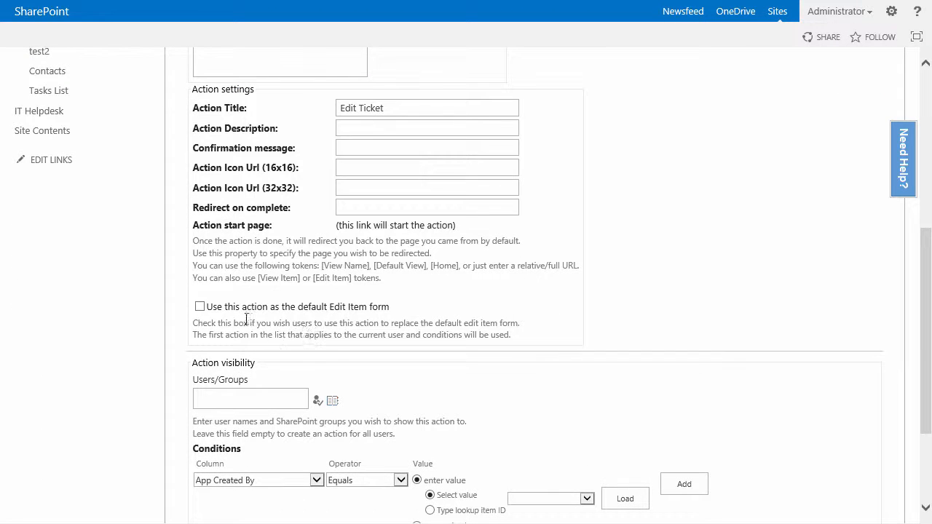
{"action": "left_click", "coordinate": [199, 306]}
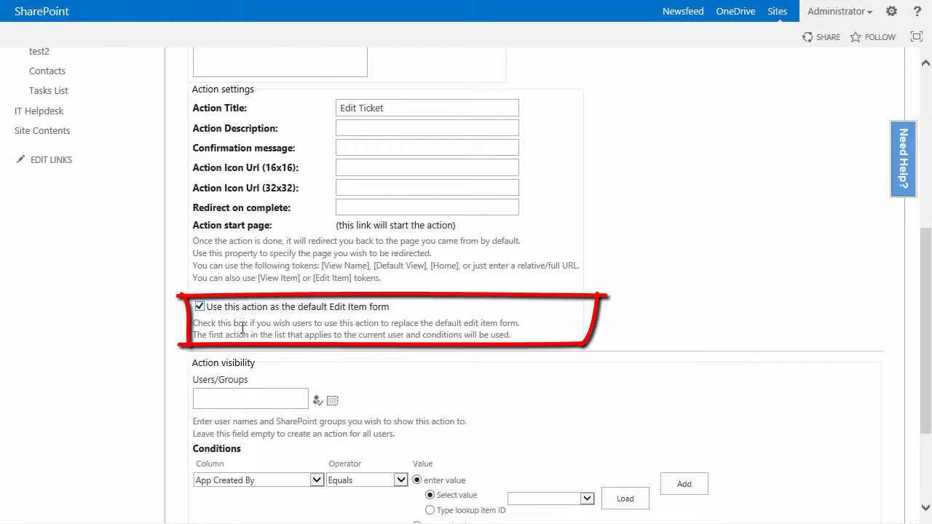
{"action": "scroll", "scroll_direction": "down", "scroll_amount": 3}
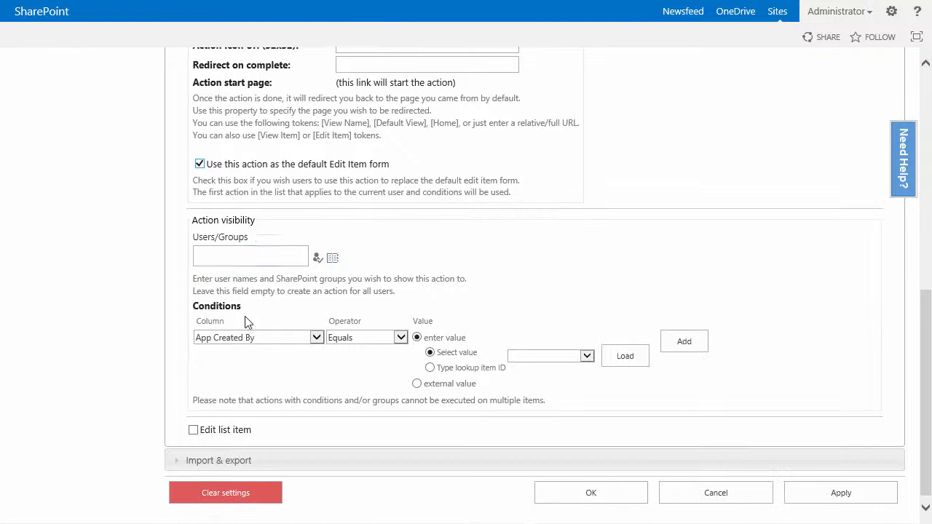
{"action": "mouse_move", "coordinate": [304, 219]}
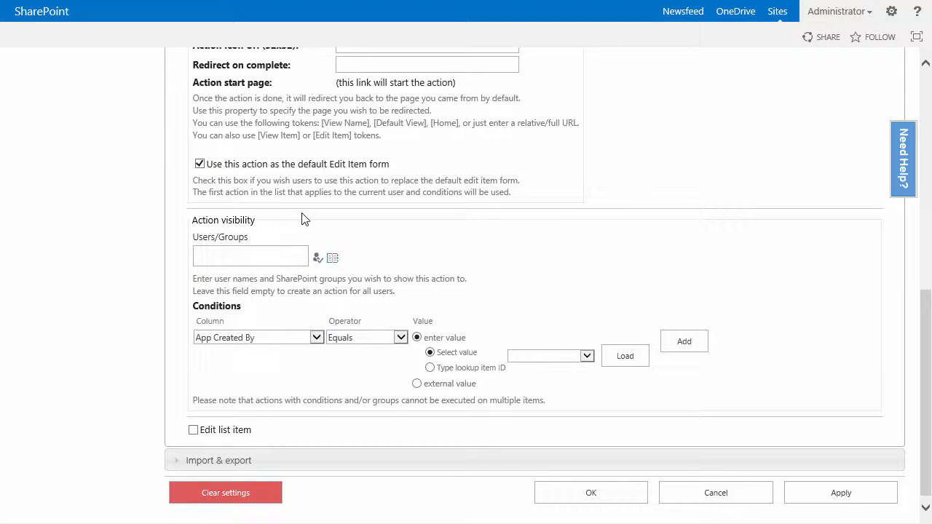
Search 'Hel' in the people picker and add the HelpDesk Customers group.
{"action": "left_click", "coordinate": [332, 258]}
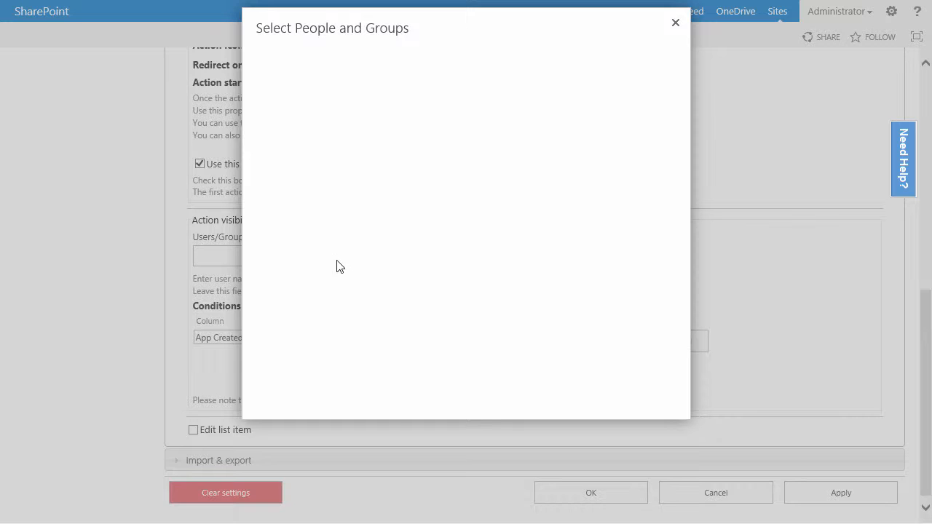
{"action": "type", "text": "Helpdesk"}
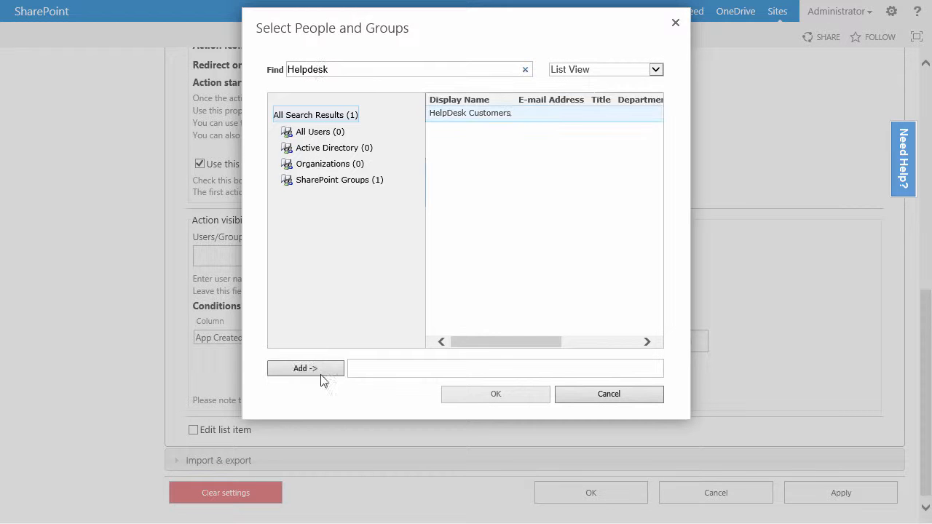
{"action": "left_click", "coordinate": [495, 393]}
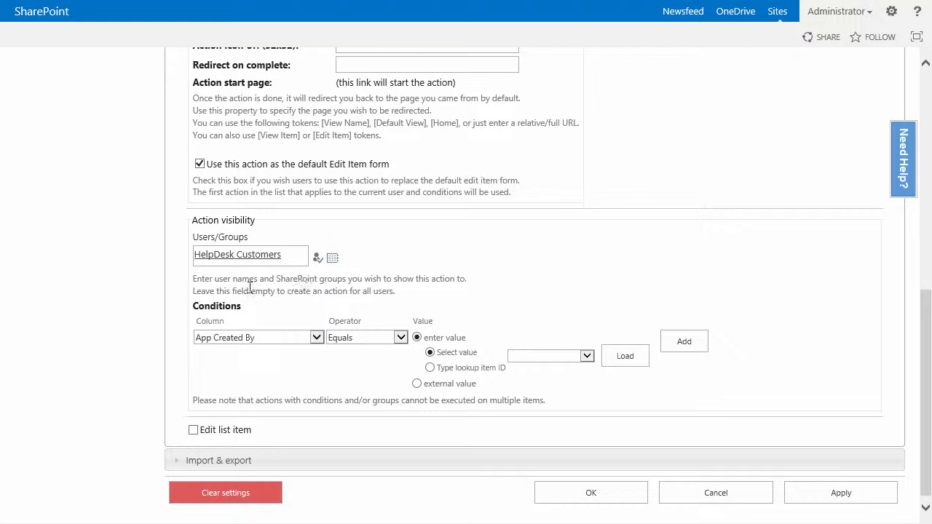
Add an 'Issue status equals Assigned' condition to Edit Ticket.
{"action": "left_click", "coordinate": [316, 336]}
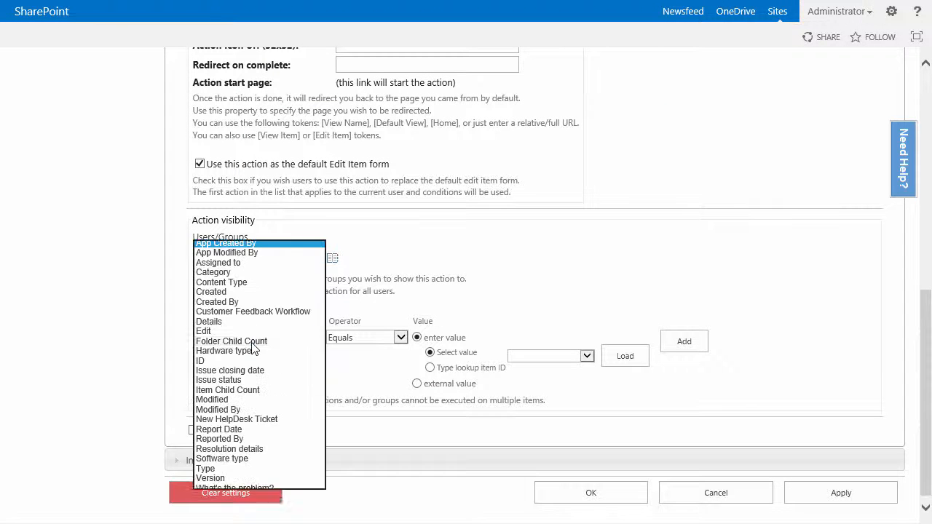
{"action": "left_click", "coordinate": [219, 379]}
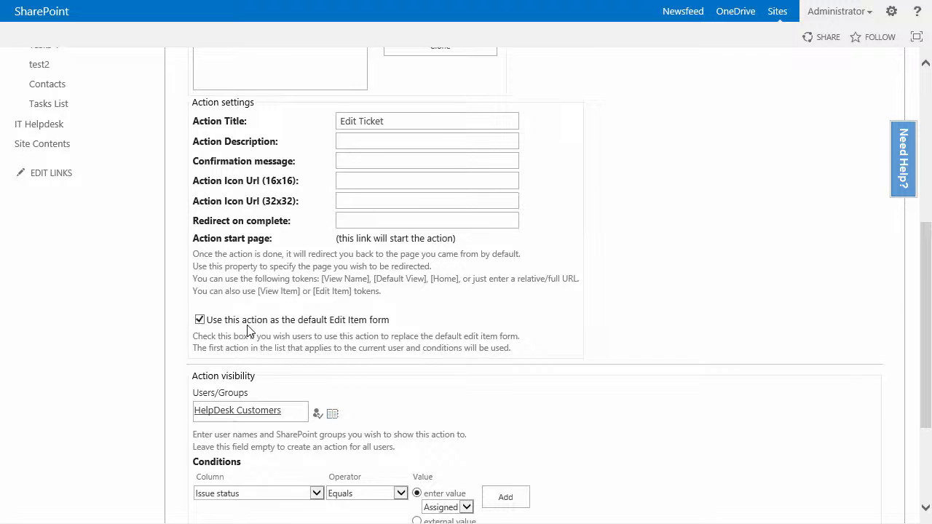
{"action": "scroll", "scroll_direction": "down", "scroll_amount": 3}
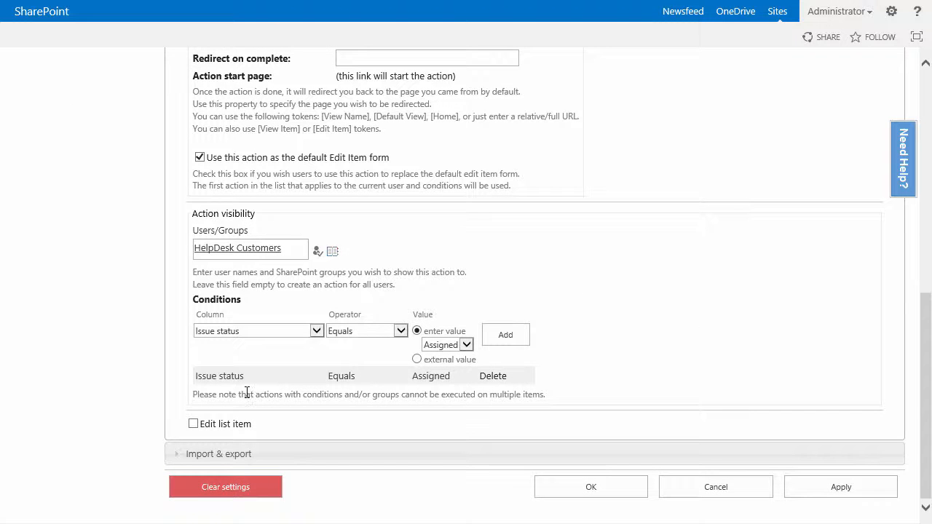
{"action": "mouse_move", "coordinate": [211, 406]}
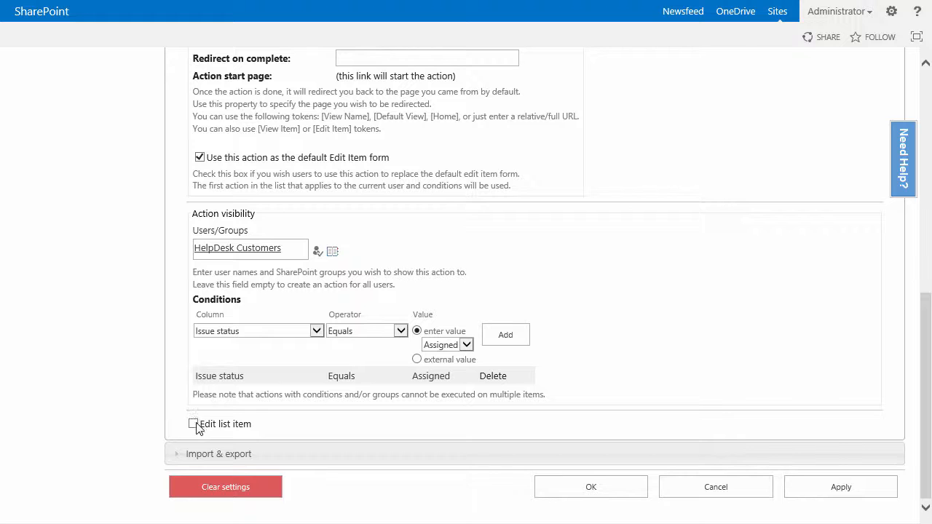
Enable item updating and add an auto-update rule setting Issue status to New.
{"action": "left_click", "coordinate": [193, 424]}
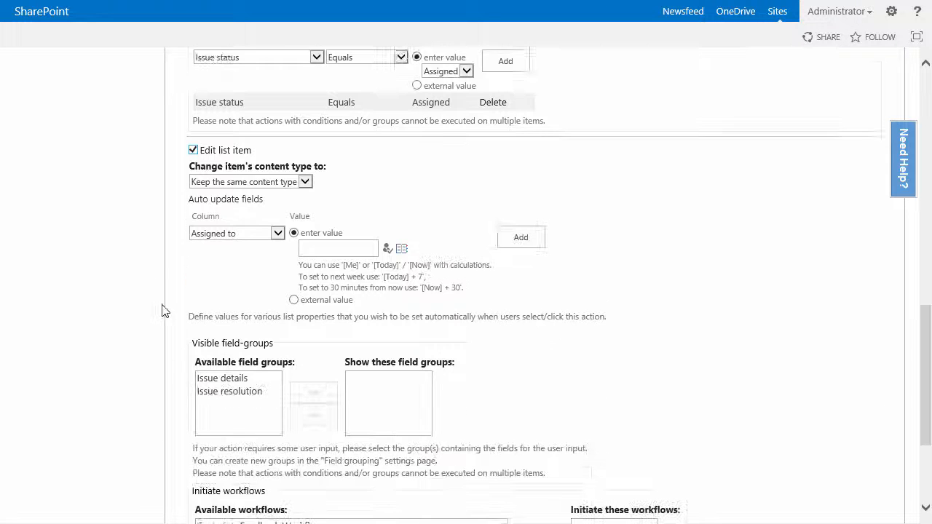
{"action": "scroll", "scroll_direction": "down", "scroll_amount": 3}
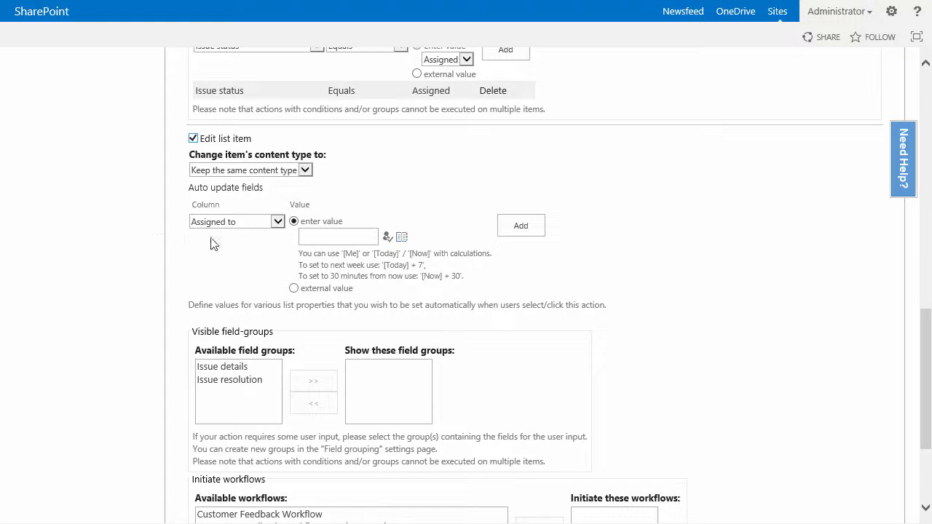
{"action": "mouse_move", "coordinate": [241, 248]}
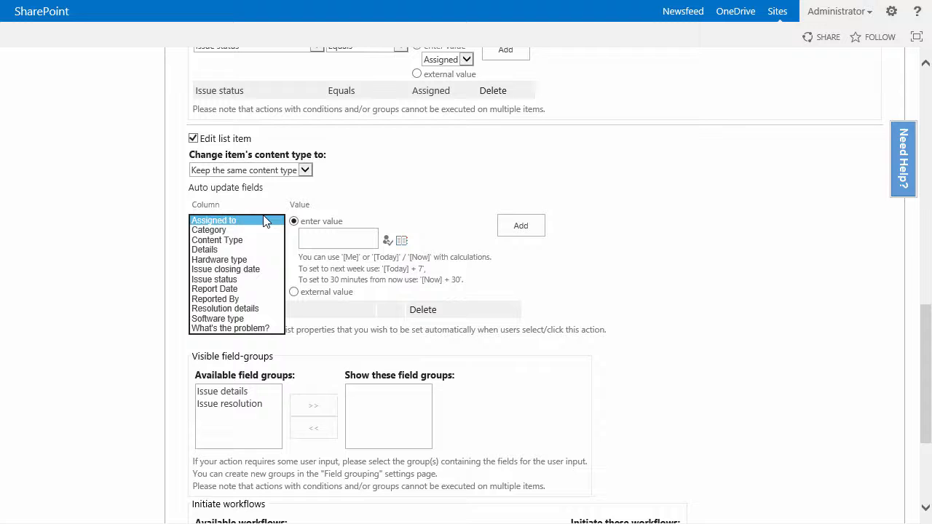
{"action": "left_click", "coordinate": [214, 278]}
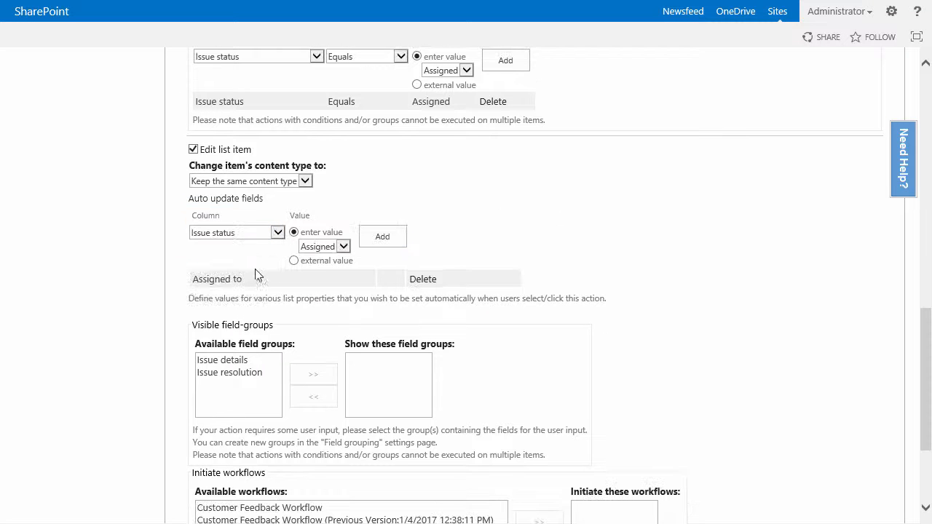
{"action": "left_click", "coordinate": [324, 246]}
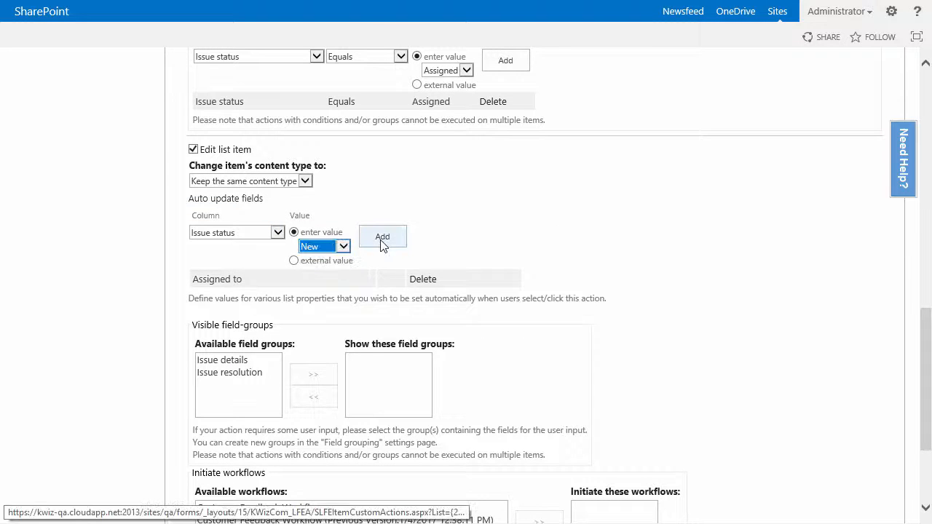
{"action": "left_click", "coordinate": [382, 236]}
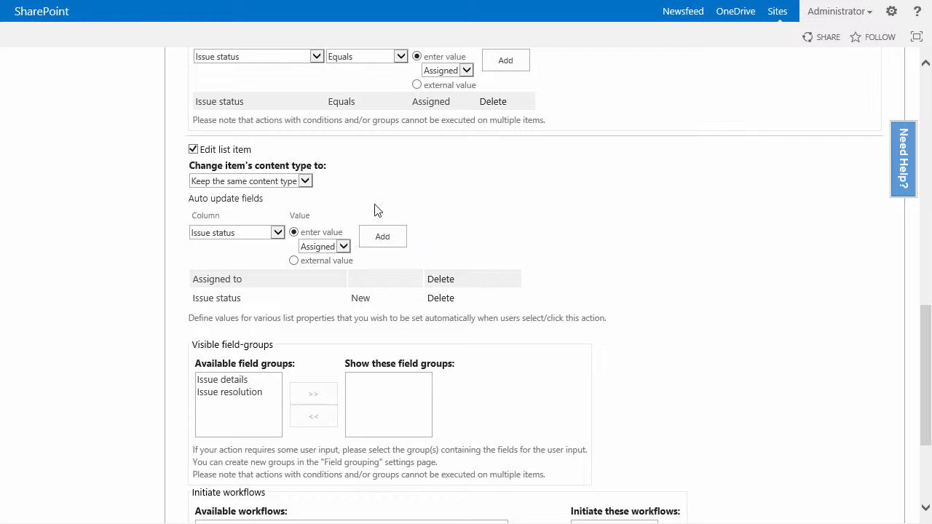
{"action": "mouse_move", "coordinate": [377, 220]}
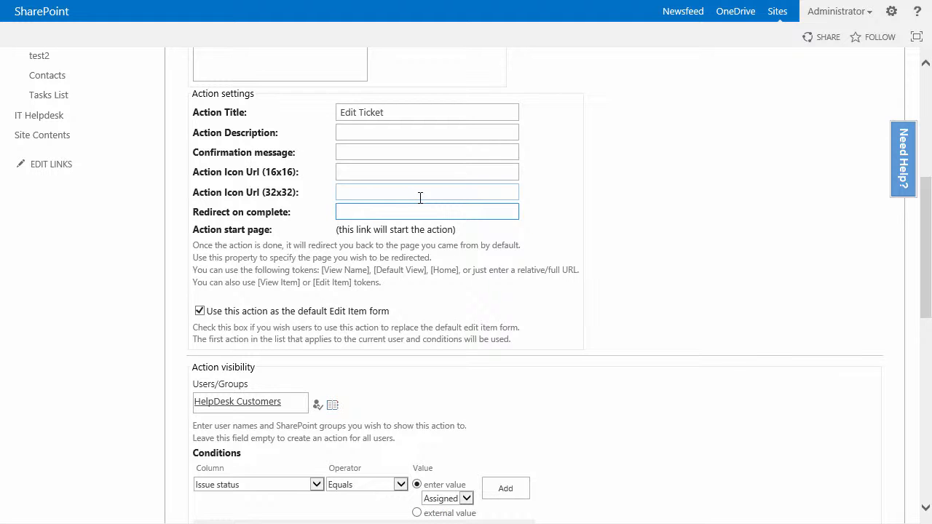
Set Redirect on complete to [View Item] and save the Edit Ticket action.
{"action": "type", "text": "[View Item"}
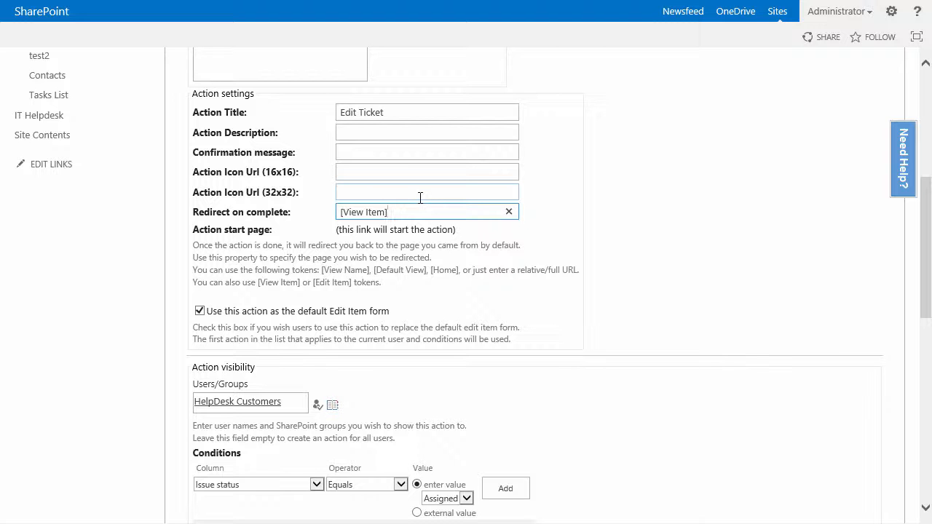
{"action": "scroll", "scroll_direction": "down", "scroll_amount": 3}
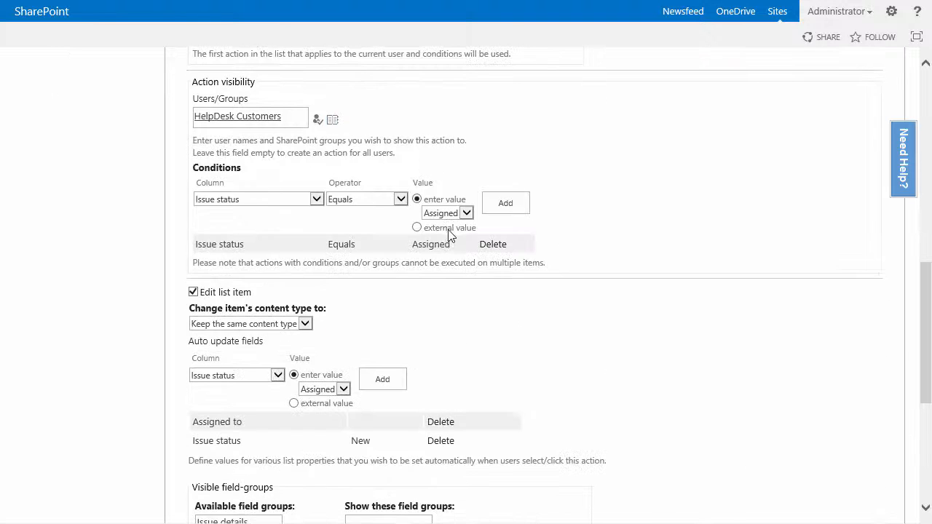
{"action": "scroll", "scroll_direction": "down", "scroll_amount": 3}
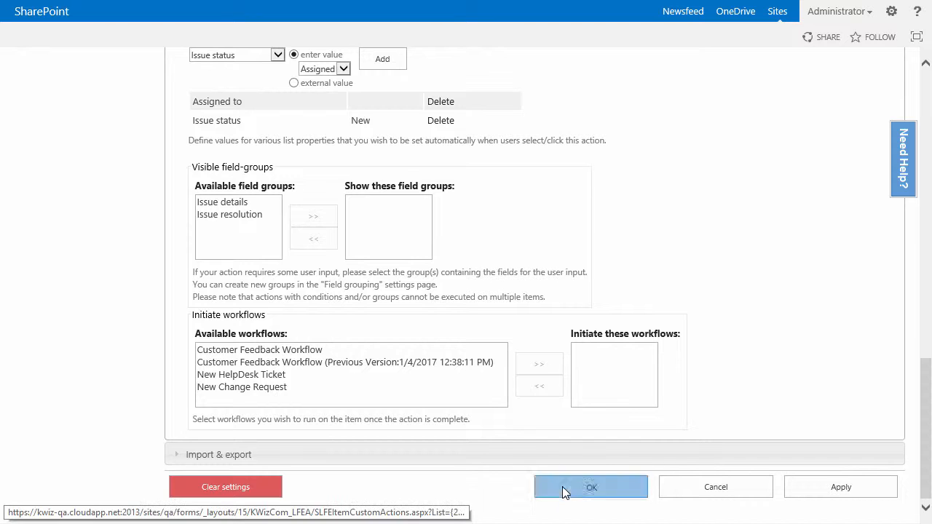
{"action": "left_click", "coordinate": [591, 487]}
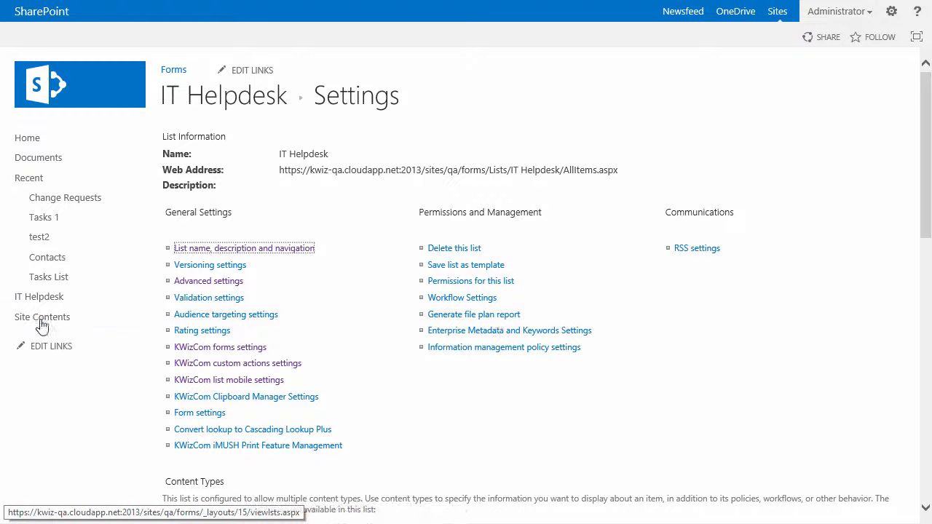
Open New Ticket11, confirm only Assign to me is offered, and close it.
{"action": "left_click", "coordinate": [39, 296]}
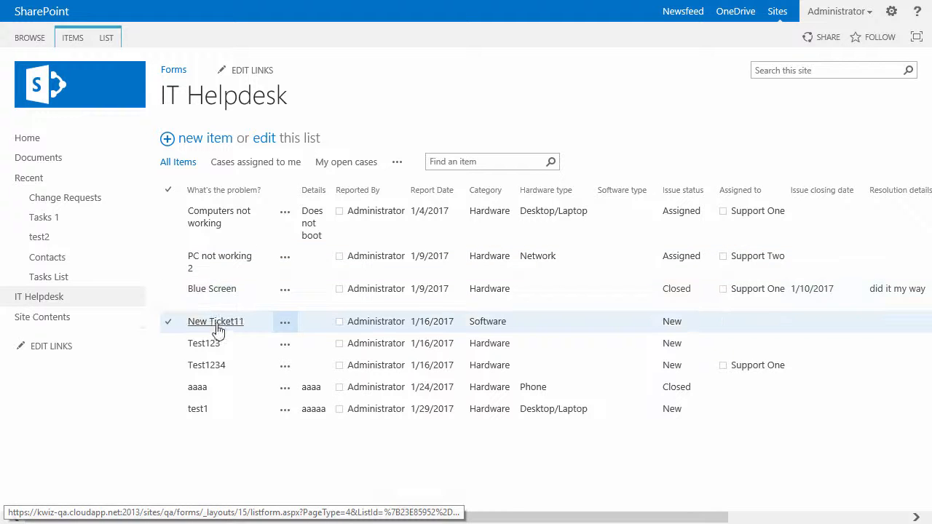
{"action": "left_click", "coordinate": [216, 321]}
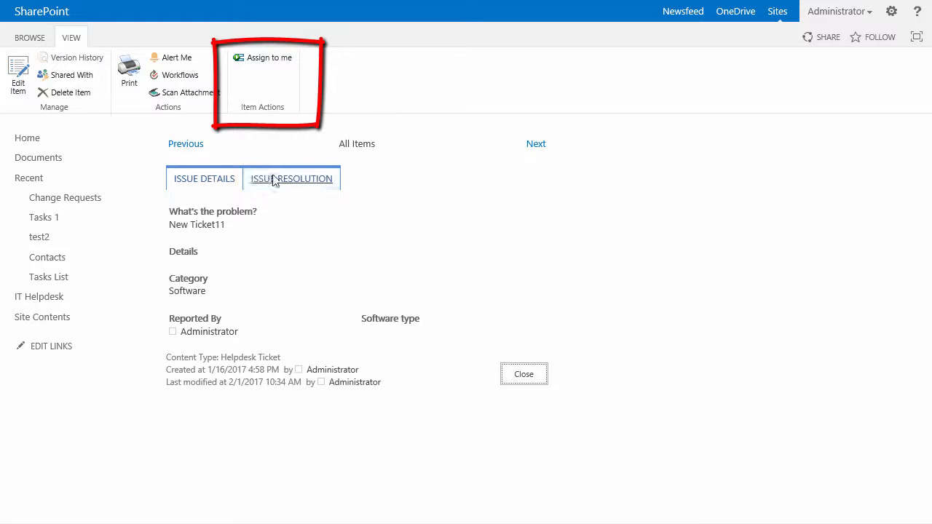
{"action": "left_click", "coordinate": [291, 178]}
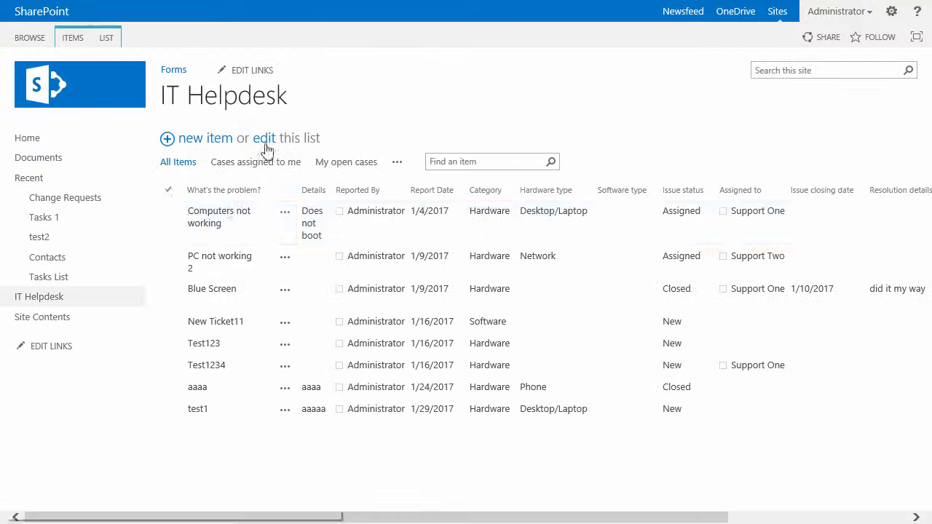
{"action": "mouse_move", "coordinate": [218, 216]}
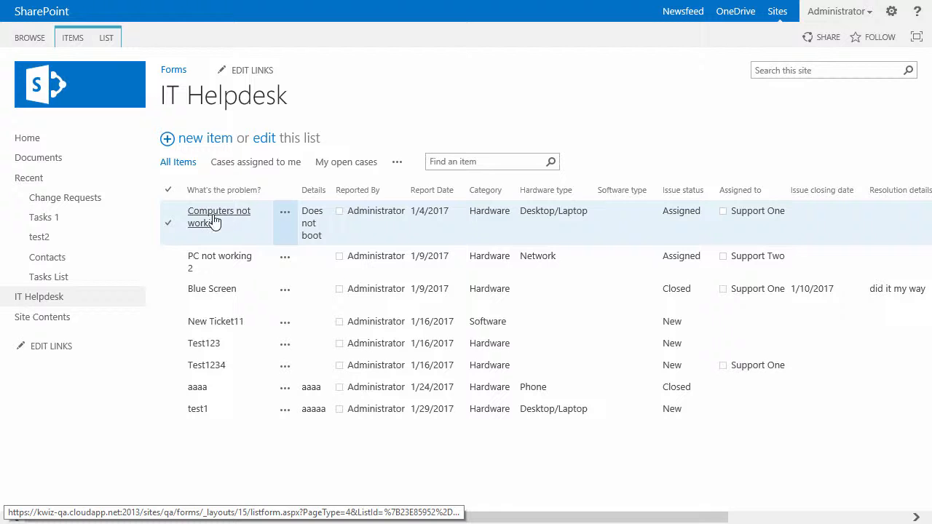
Run Edit Ticket on Computers not working, checking its Issue Resolution and Issue Details tabs.
{"action": "left_click", "coordinate": [219, 216]}
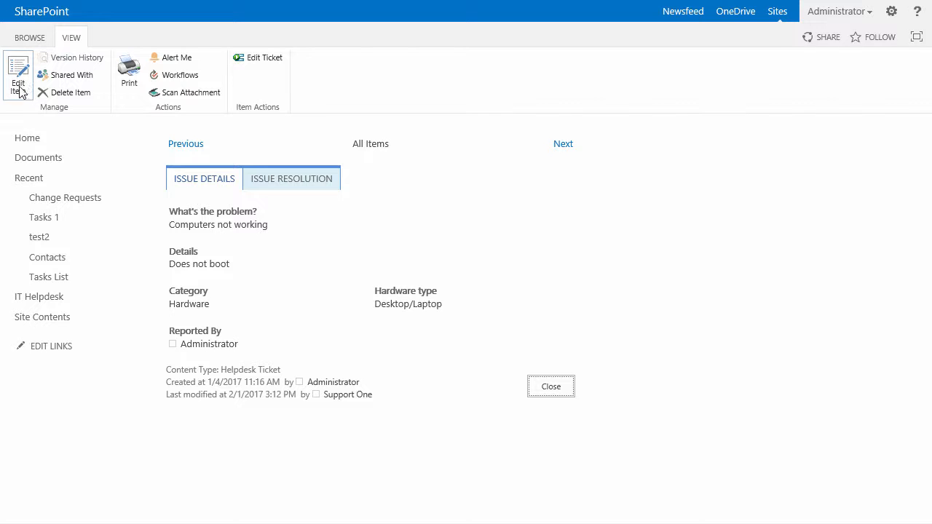
{"action": "mouse_move", "coordinate": [18, 72]}
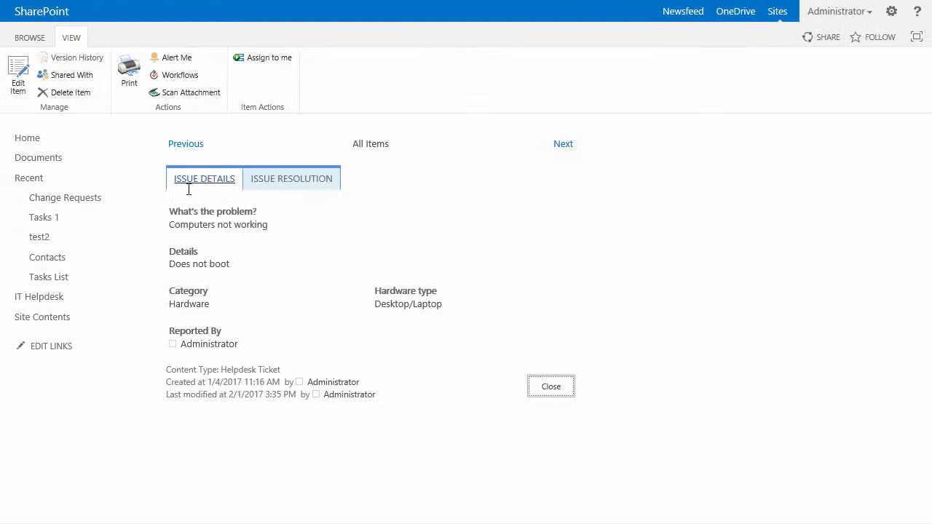
{"action": "left_click", "coordinate": [291, 178]}
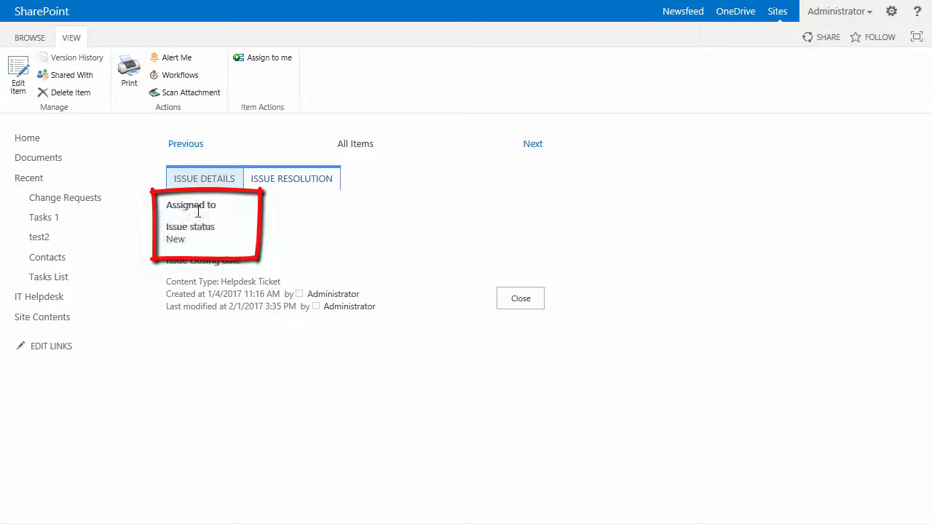
{"action": "left_click", "coordinate": [205, 179]}
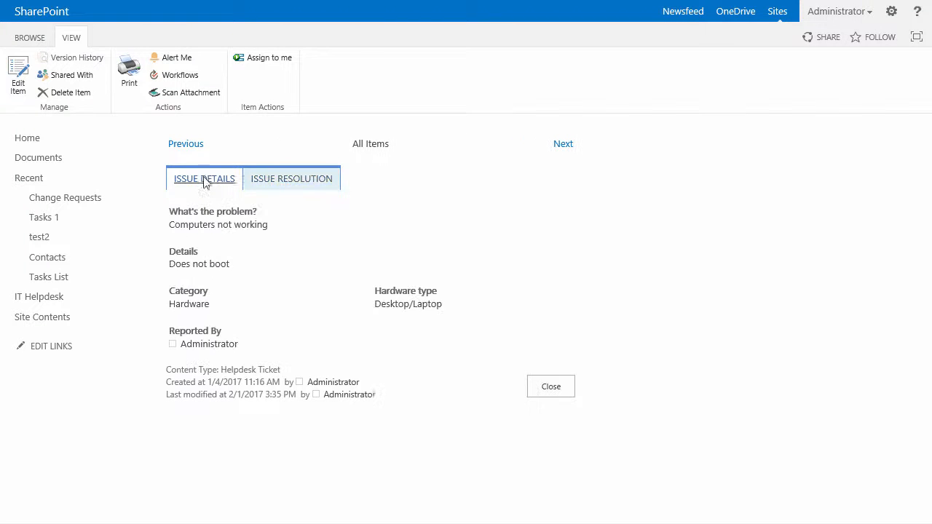
{"action": "left_click", "coordinate": [18, 73]}
{"action": "type", "text": "Monito"}
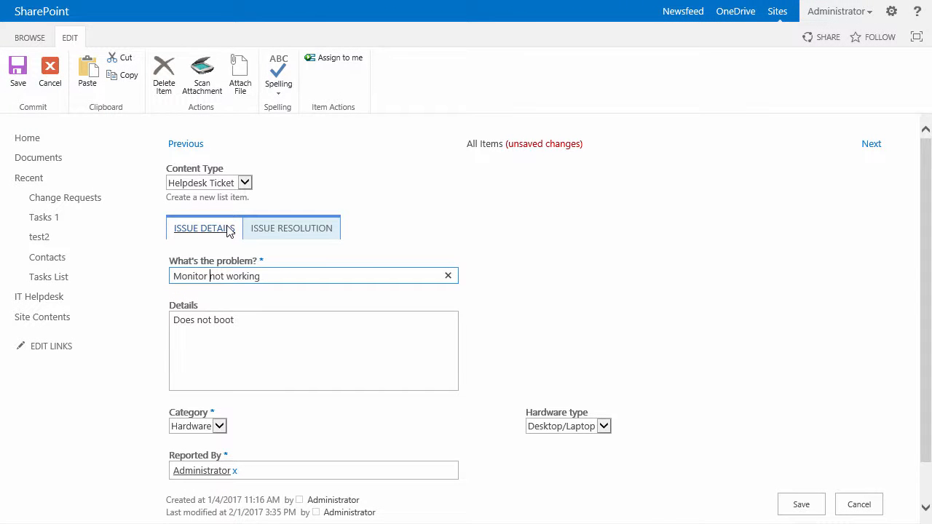
Scroll down the Monitor not working ticket page and open the account menu to switch users.
{"action": "scroll", "scroll_direction": "down", "scroll_amount": 3}
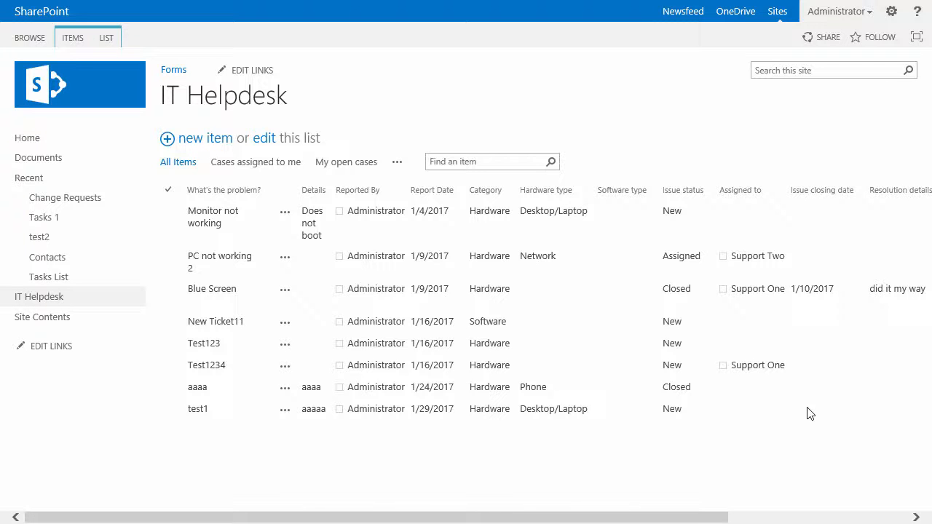
{"action": "left_click", "coordinate": [173, 69]}
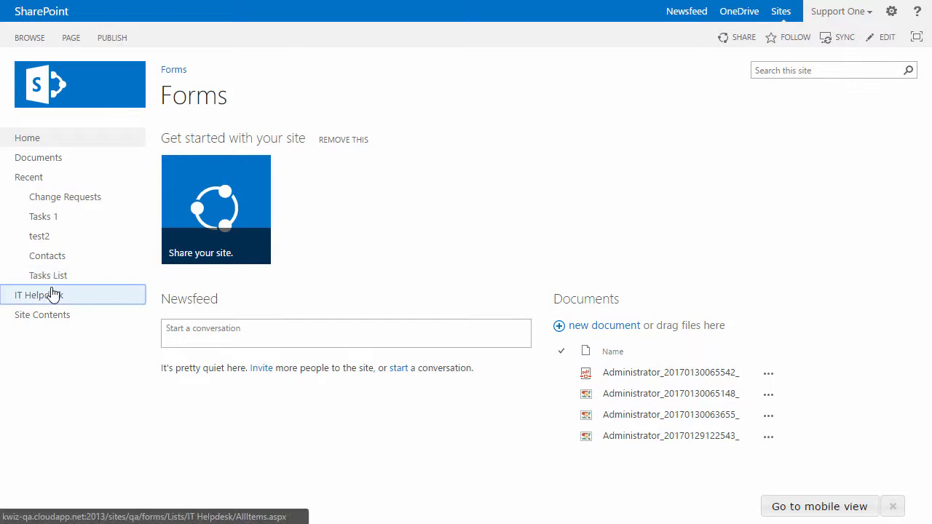
Go to IT Helpdesk and open PC not working 2 in the regular edit form.
{"action": "left_click", "coordinate": [39, 295]}
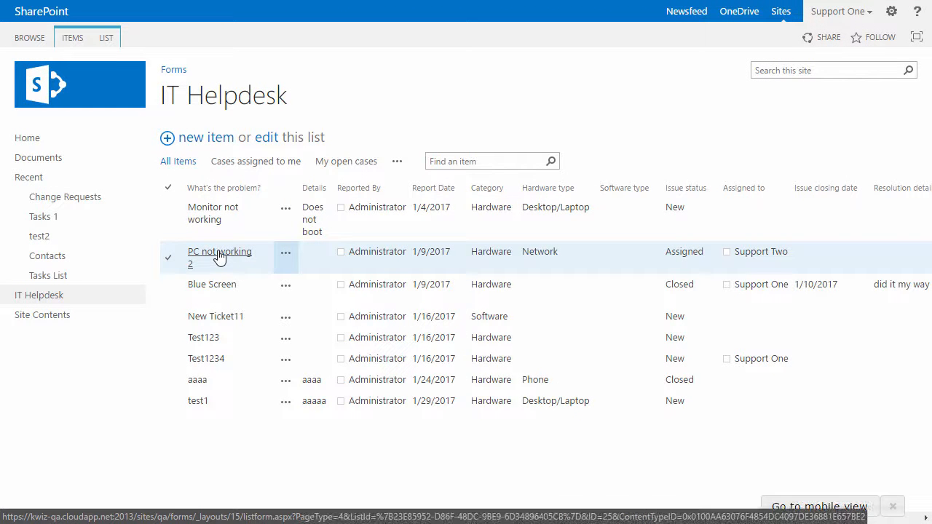
{"action": "left_click", "coordinate": [219, 257]}
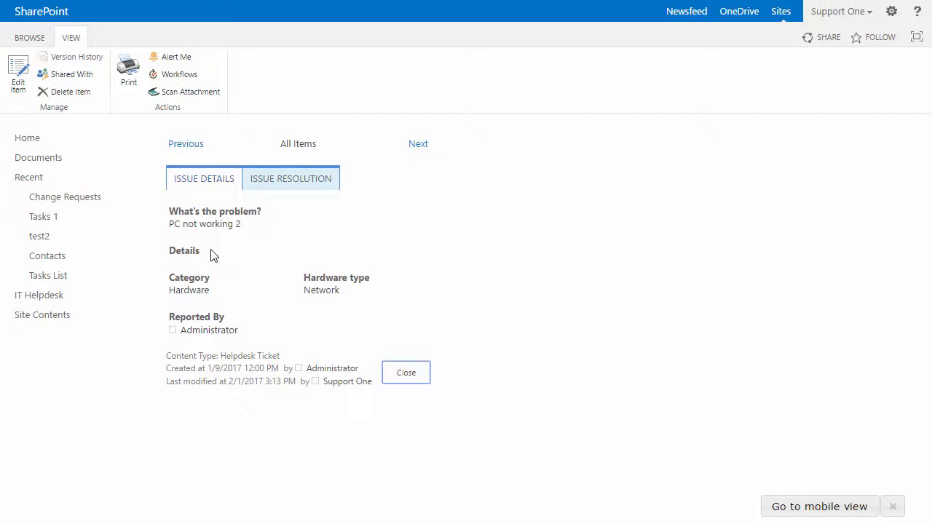
{"action": "left_click", "coordinate": [17, 73]}
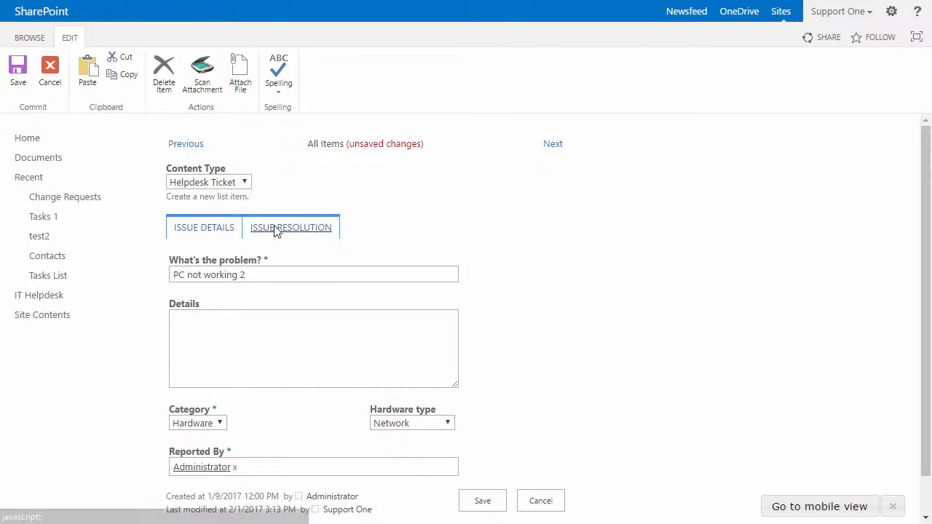
Fill in PC not working 2's details, set Issue status to Closed with resolution details, and save.
{"action": "left_click", "coordinate": [482, 500]}
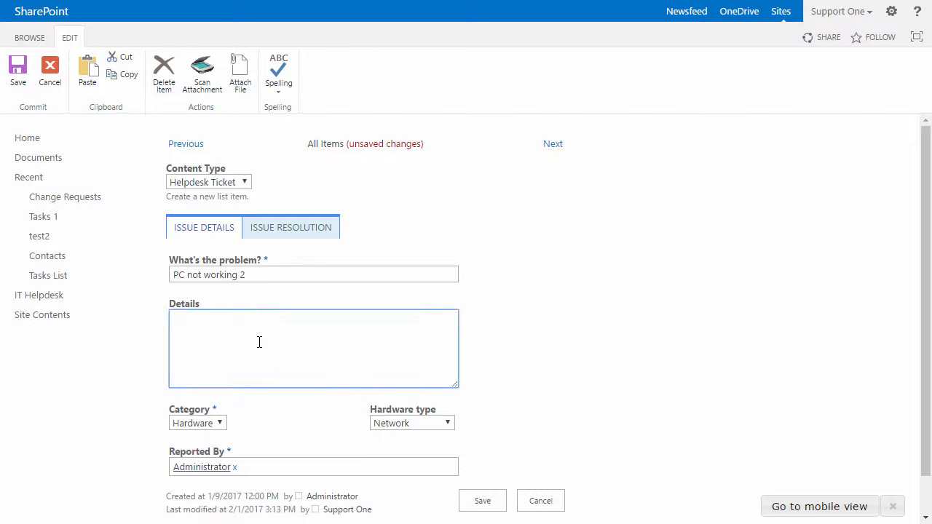
{"action": "left_click", "coordinate": [482, 500]}
{"action": "type", "text": "s"}
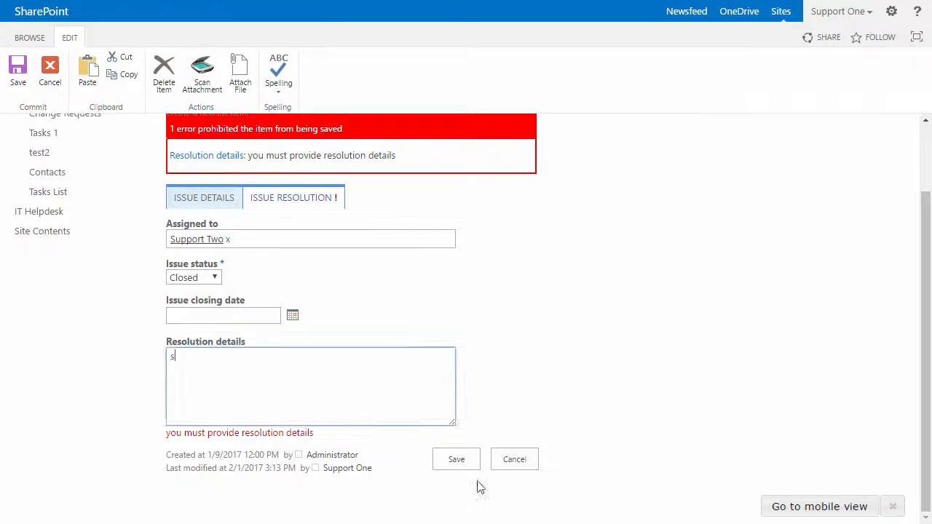
{"action": "left_click", "coordinate": [514, 459]}
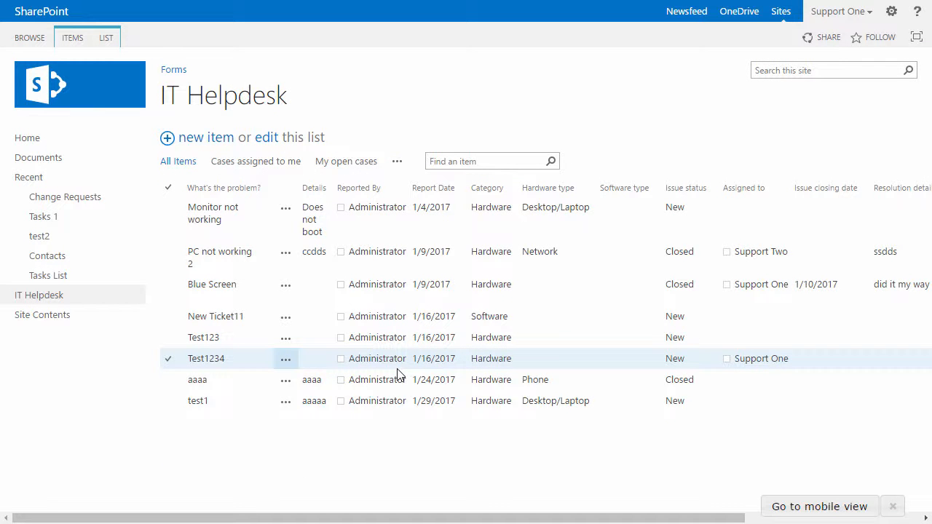